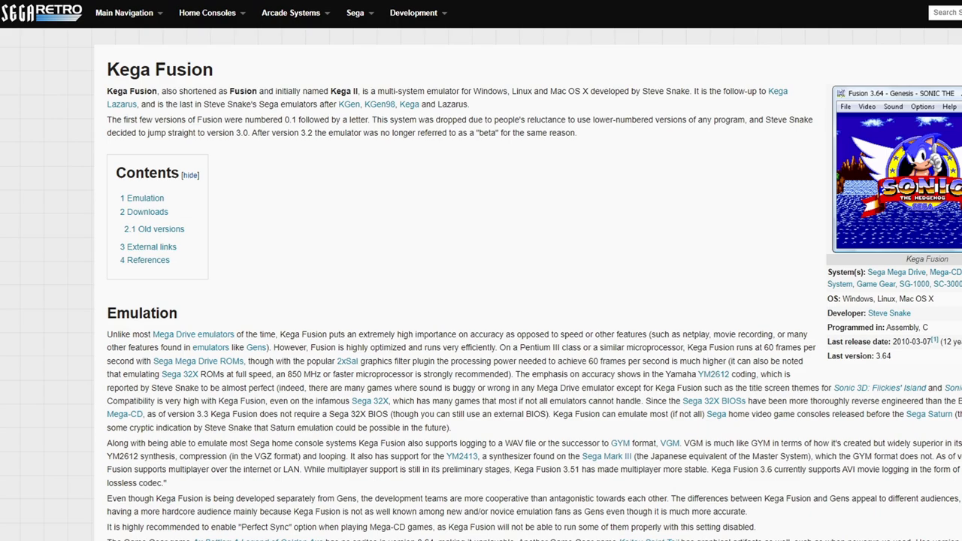
Scroll the Sega Retro Kega Fusion page down to the downloads section.
{"action": "scroll", "scroll_direction": "down", "scroll_amount": 3}
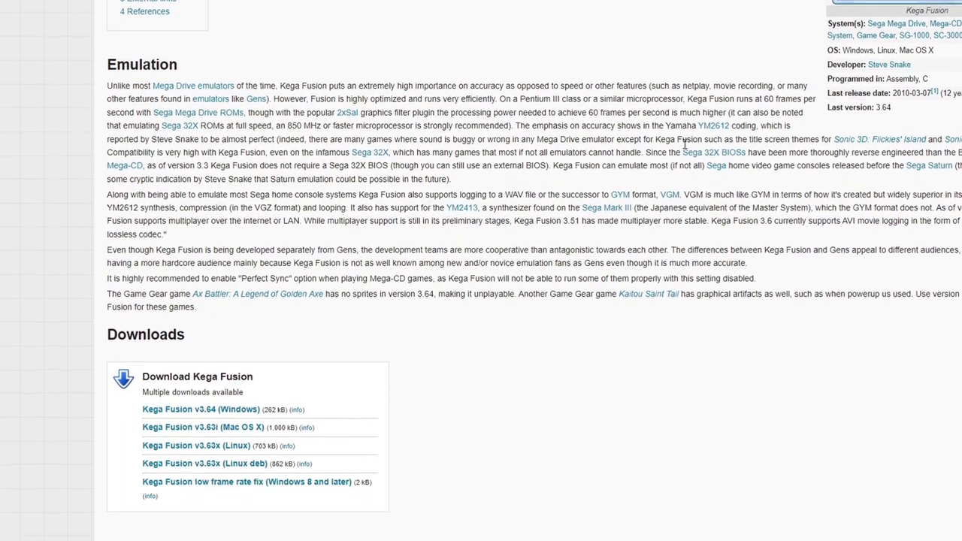
{"action": "scroll", "scroll_direction": "down", "scroll_amount": 3}
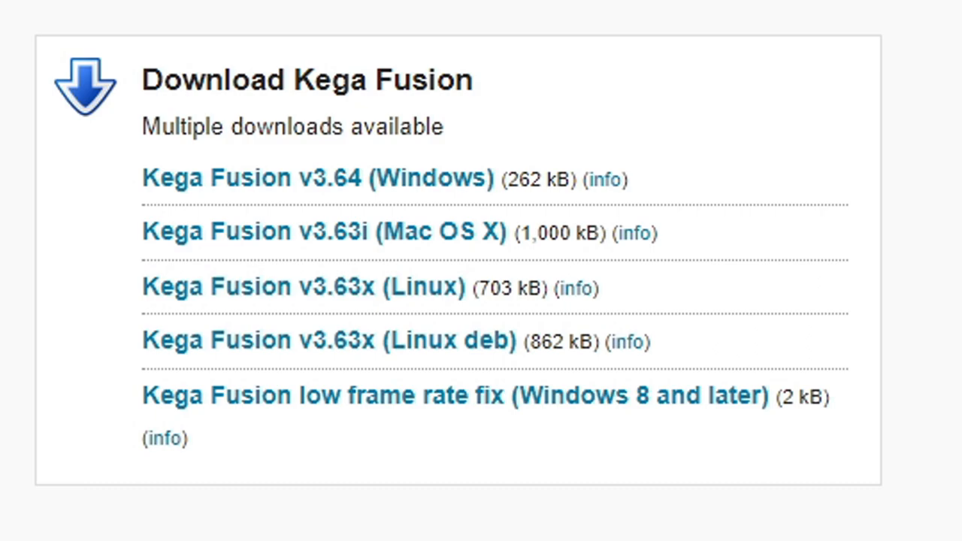
{"action": "mouse_move", "coordinate": [259, 187]}
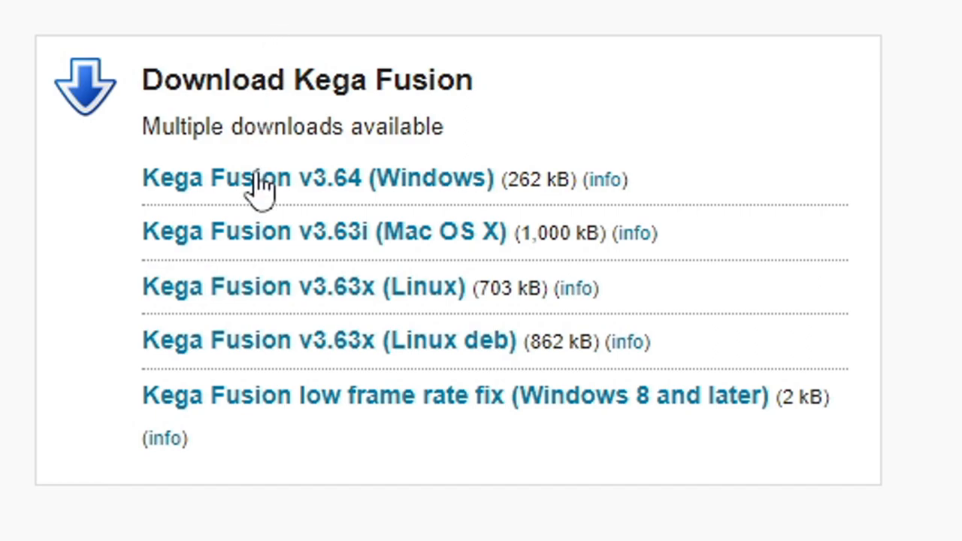
{"action": "mouse_move", "coordinate": [274, 196]}
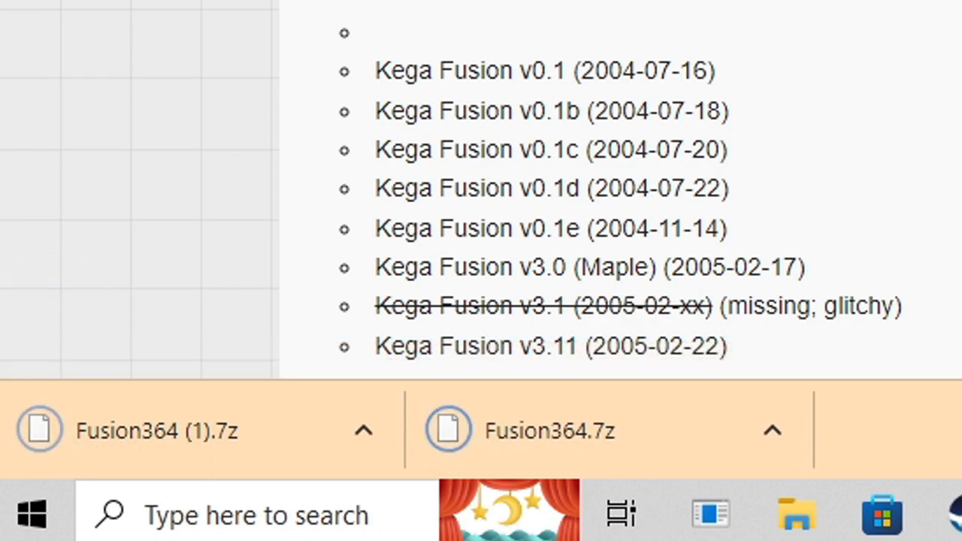
Extract Fusion364.7z with 7-Zip into a Fusion364 folder on the desktop.
{"action": "right_click", "coordinate": [90, 68]}
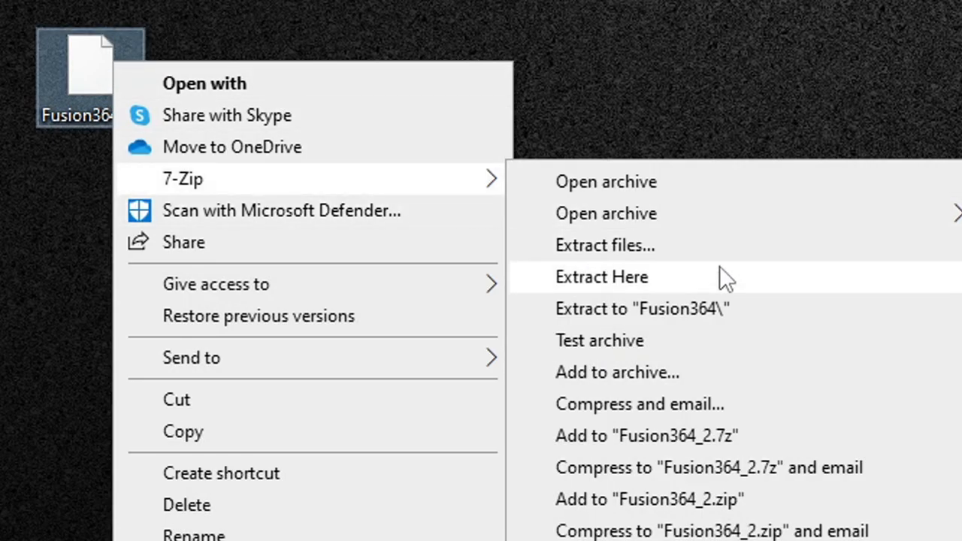
{"action": "mouse_move", "coordinate": [763, 324]}
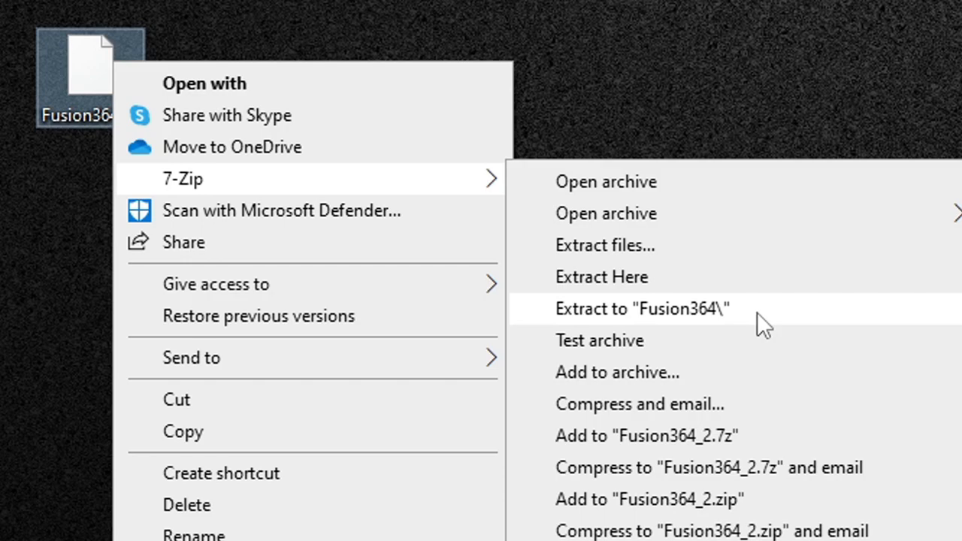
{"action": "left_click", "coordinate": [641, 309]}
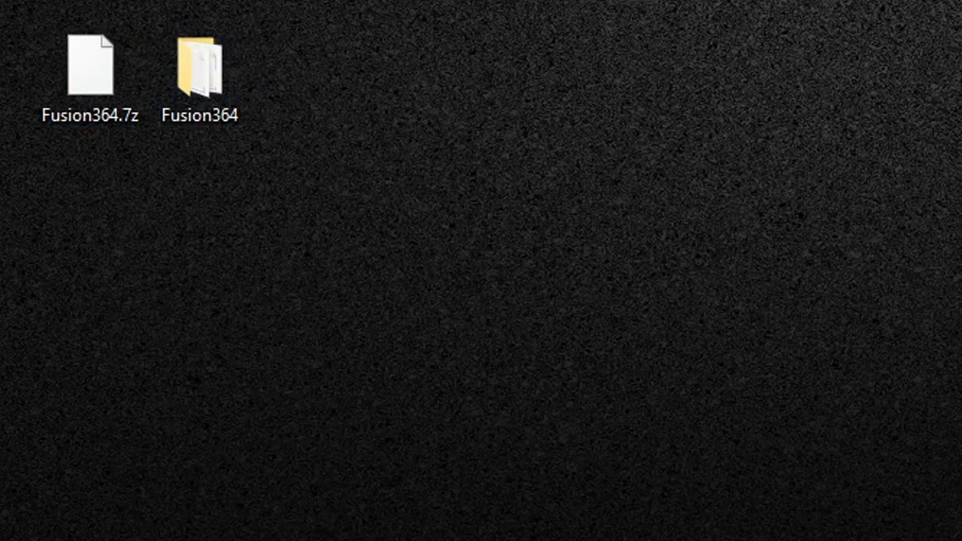
{"action": "left_click", "coordinate": [89, 68]}
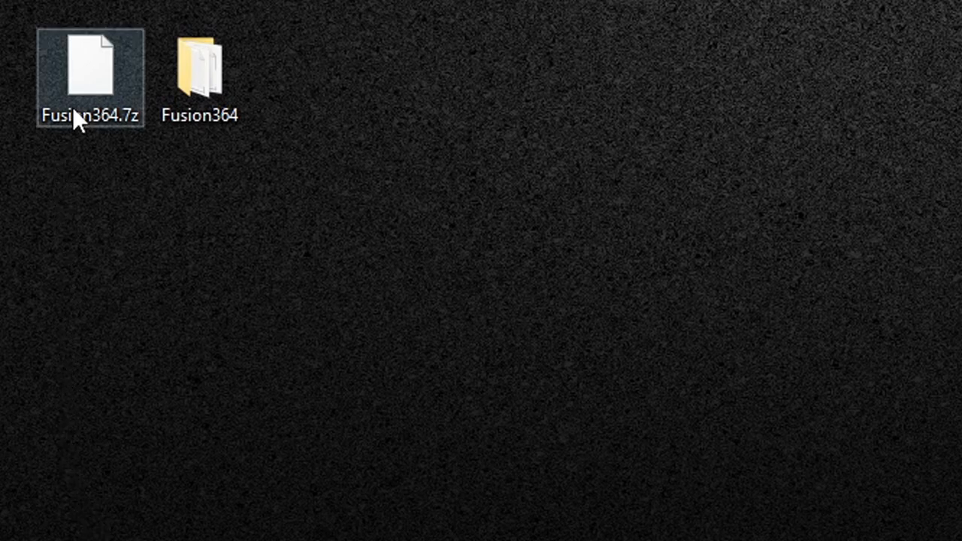
{"action": "right_click", "coordinate": [90, 71]}
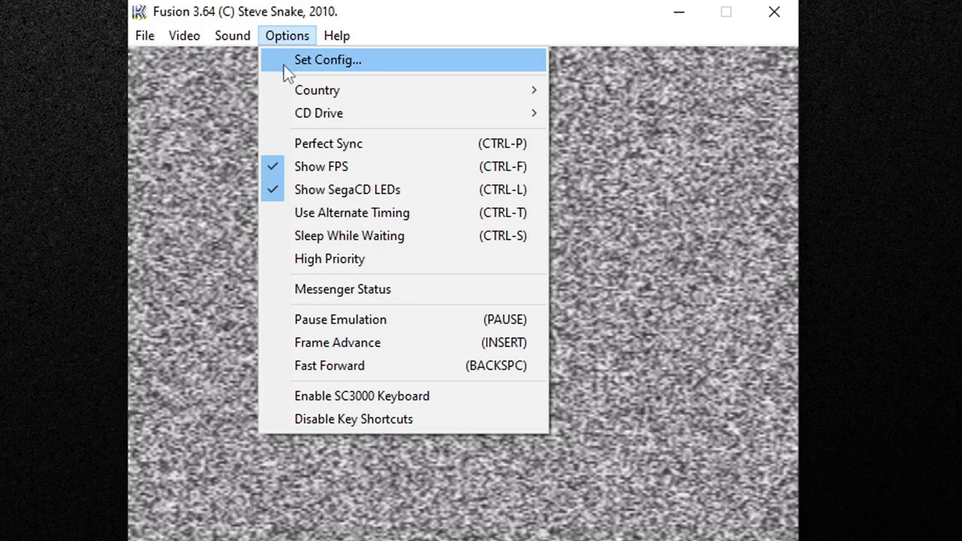
In Set Config's Controllers settings, make Genesis Port 1 a 6 Btn Pad.
{"action": "left_click", "coordinate": [328, 59]}
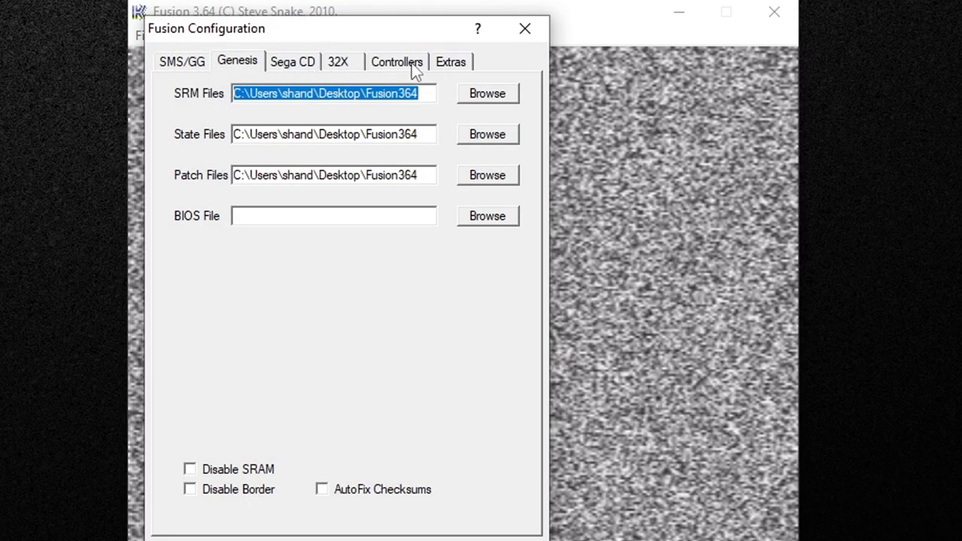
{"action": "left_click", "coordinate": [396, 62]}
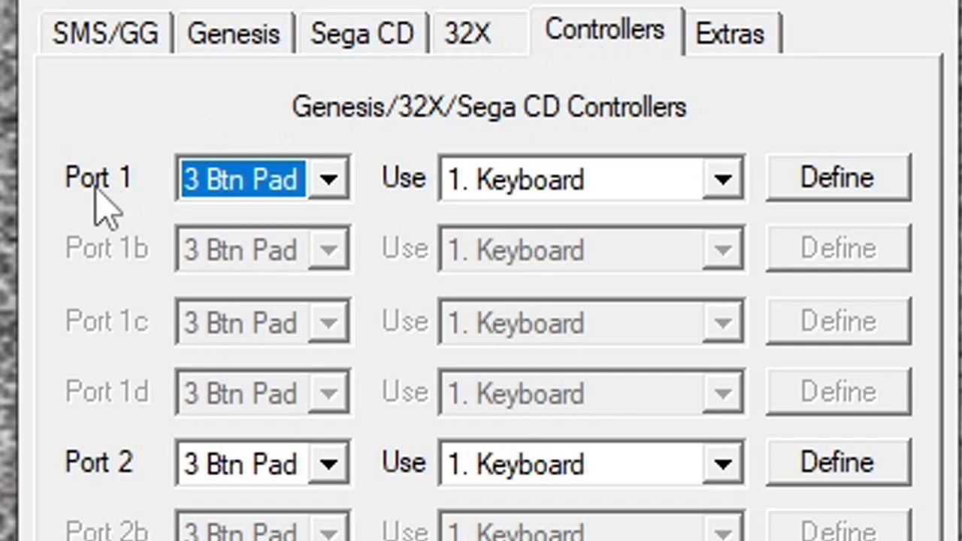
{"action": "mouse_move", "coordinate": [308, 255]}
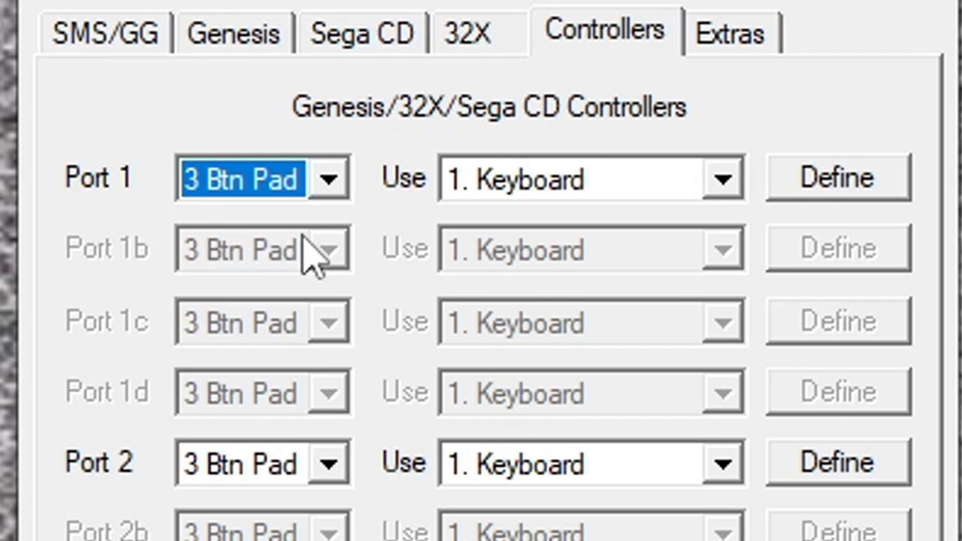
{"action": "left_click", "coordinate": [328, 178]}
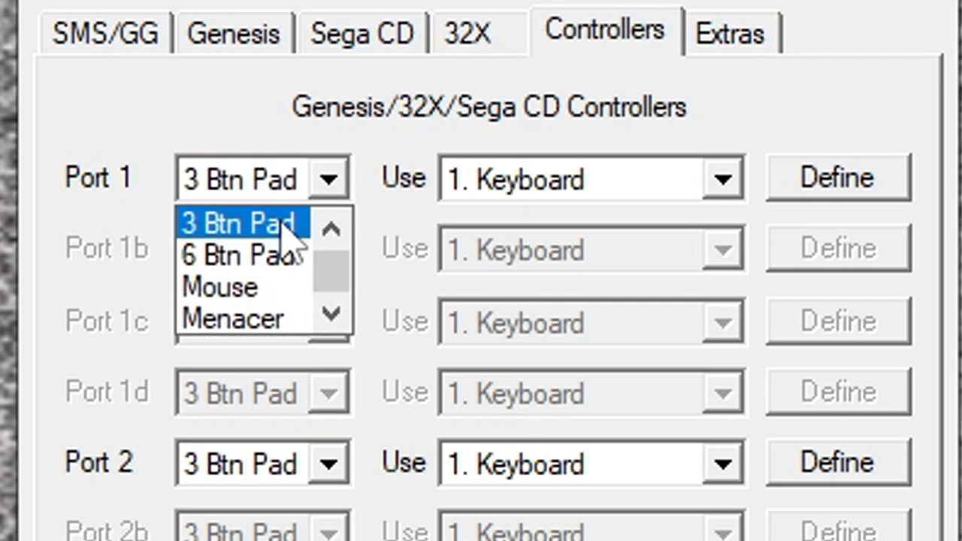
{"action": "left_click", "coordinate": [241, 253]}
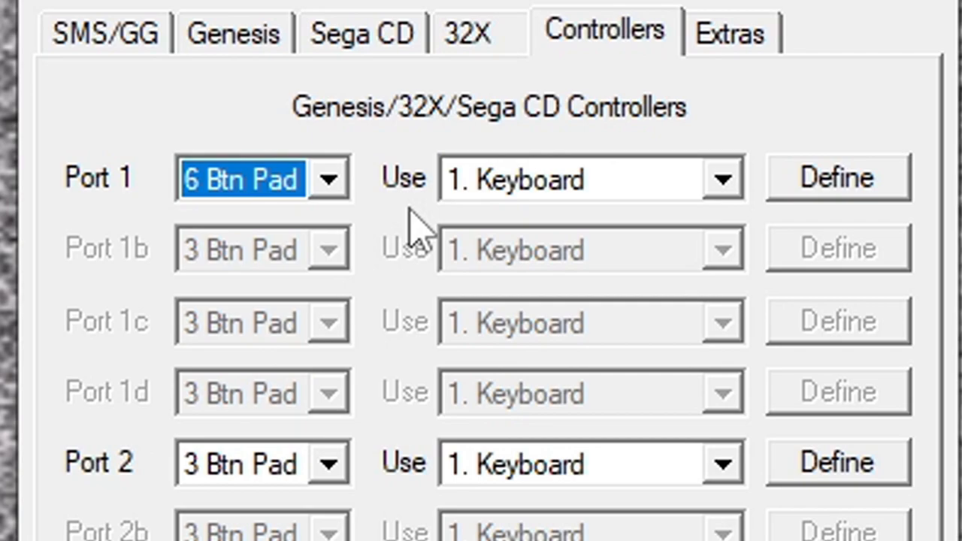
{"action": "mouse_move", "coordinate": [717, 203]}
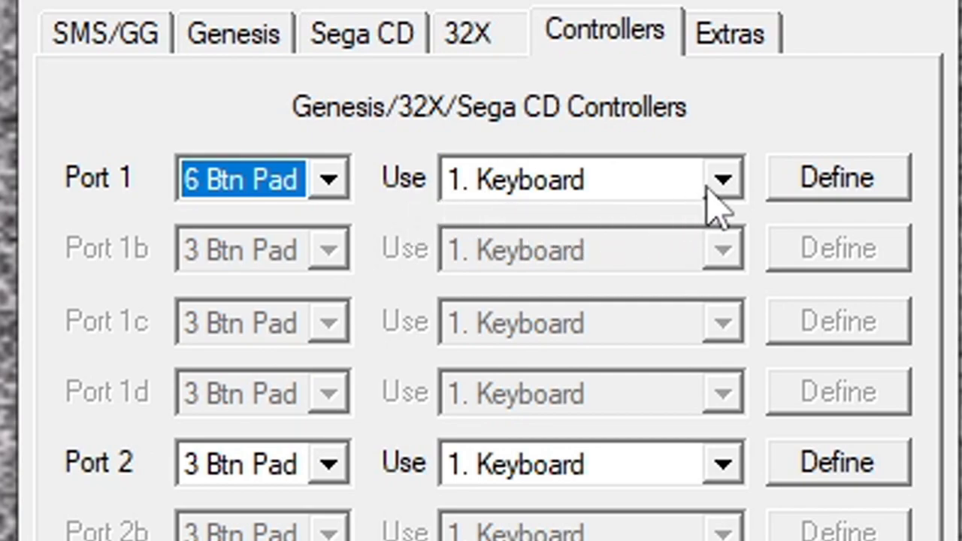
{"action": "mouse_move", "coordinate": [725, 203]}
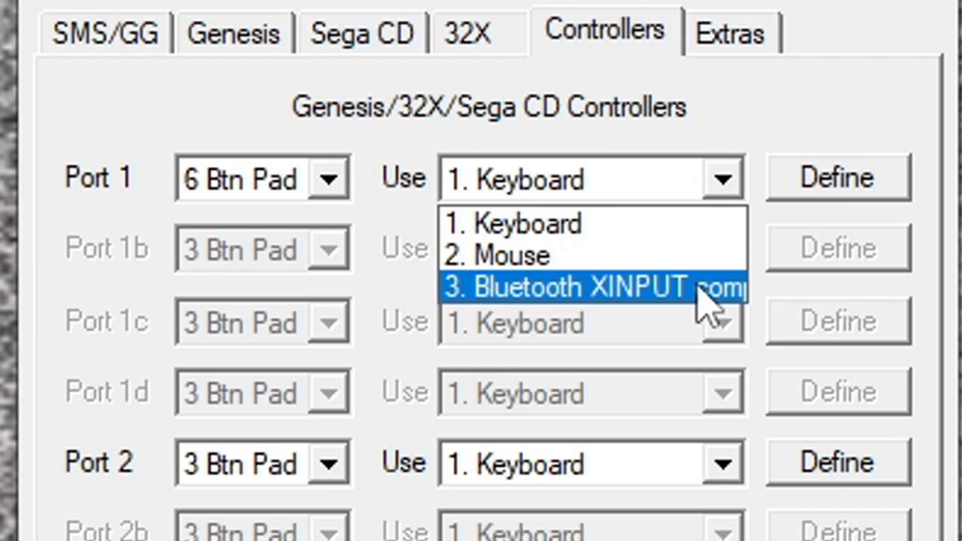
Choose '3. Bluetooth XINPUT' as Port 1's input device.
{"action": "left_click", "coordinate": [563, 287]}
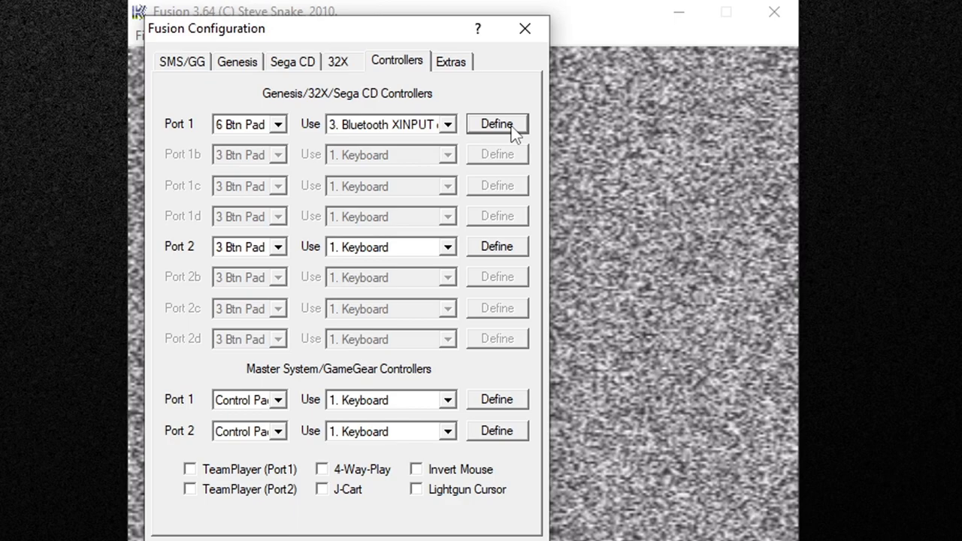
{"action": "mouse_move", "coordinate": [186, 258]}
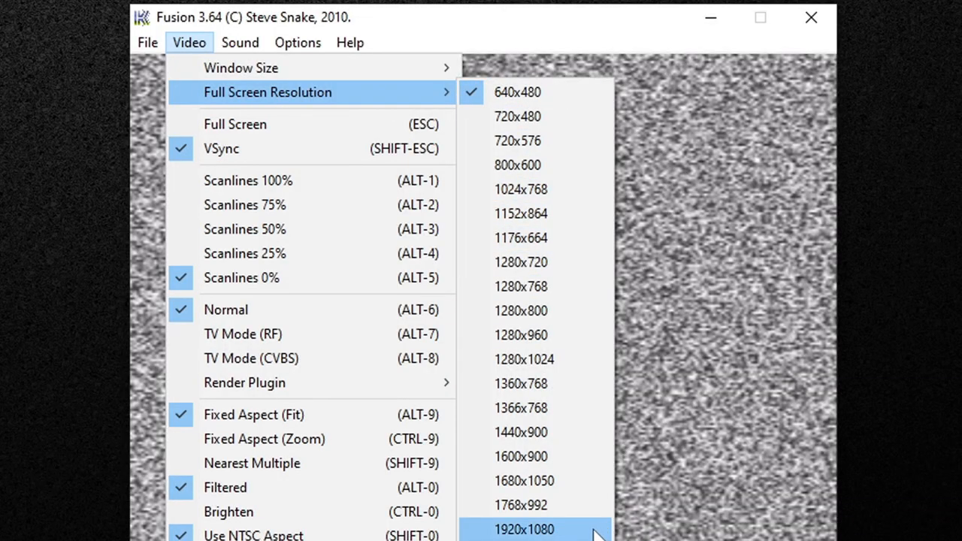
Set full-screen resolution to 1920x1080 and toggle Show FPS.
{"action": "left_click", "coordinate": [297, 42]}
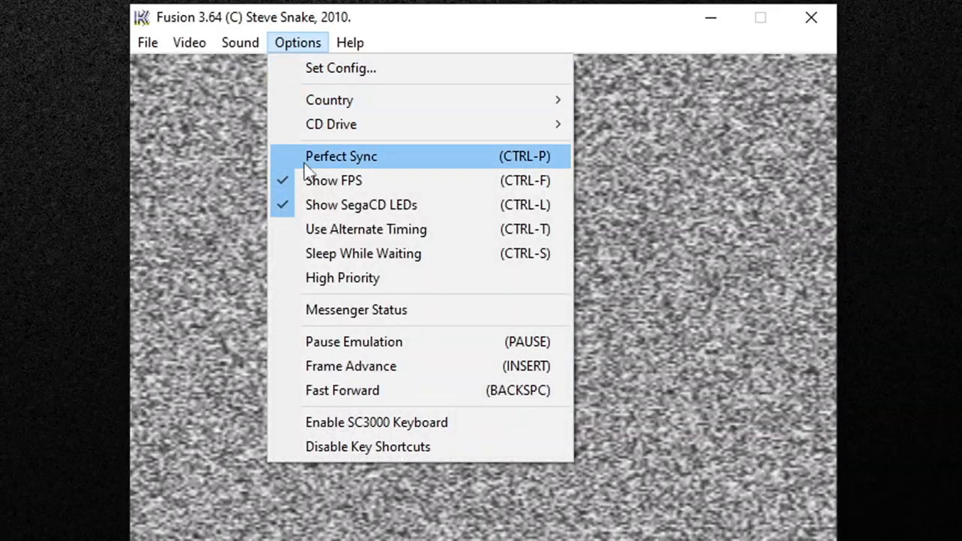
{"action": "mouse_move", "coordinate": [395, 180]}
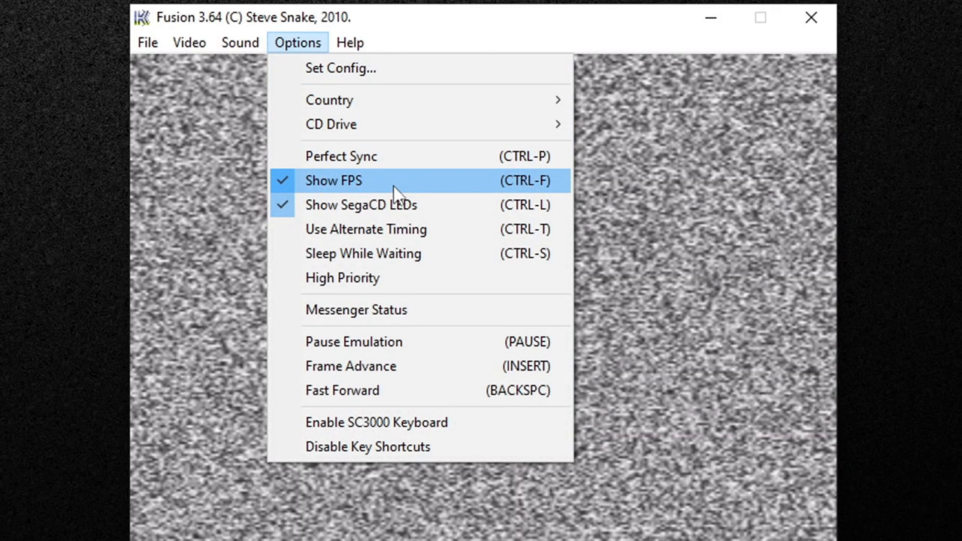
{"action": "left_click", "coordinate": [148, 42]}
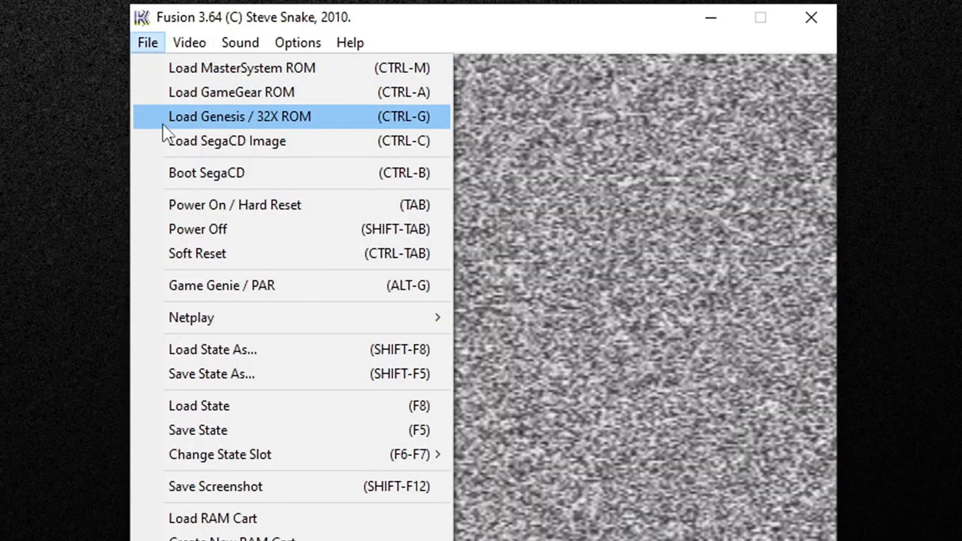
Start Load Genesis / 32X ROM and enter the Genesis games folder.
{"action": "left_click", "coordinate": [239, 116]}
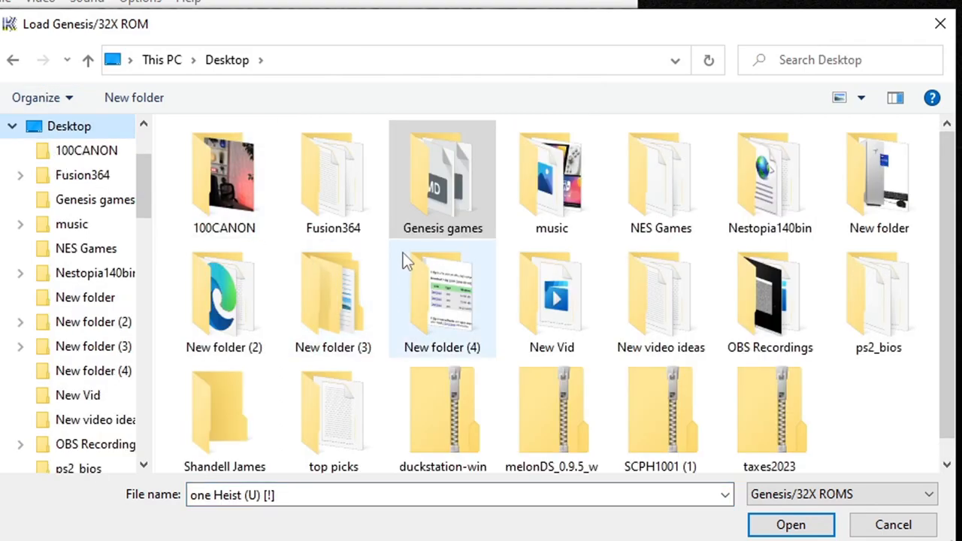
{"action": "double_click", "coordinate": [442, 178]}
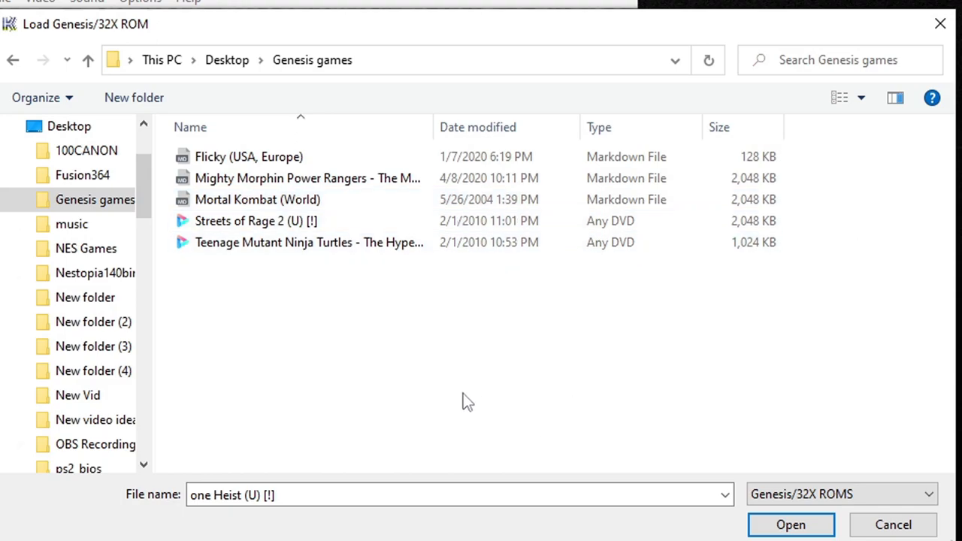
{"action": "mouse_move", "coordinate": [281, 242]}
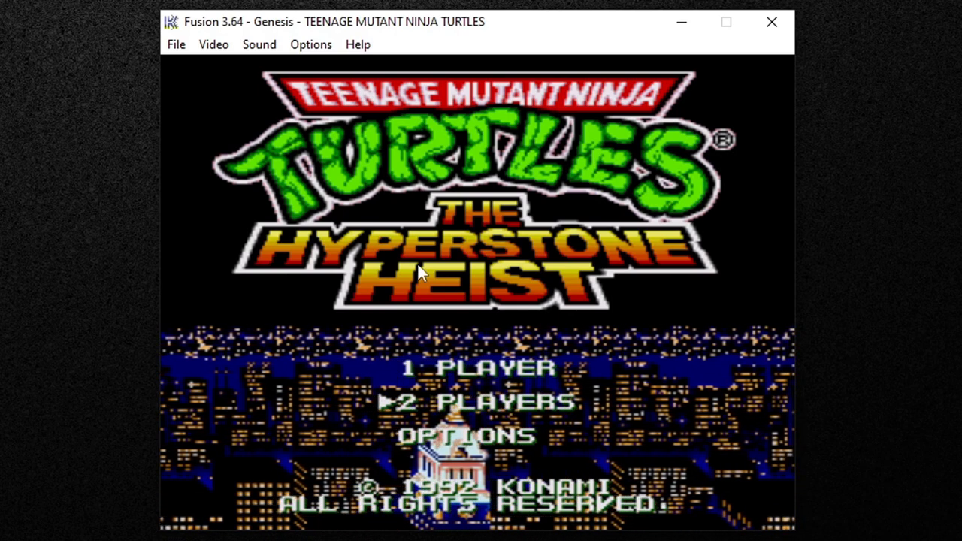
Open the Video menu over The Hyperstone Heist title screen.
{"action": "left_click", "coordinate": [214, 44]}
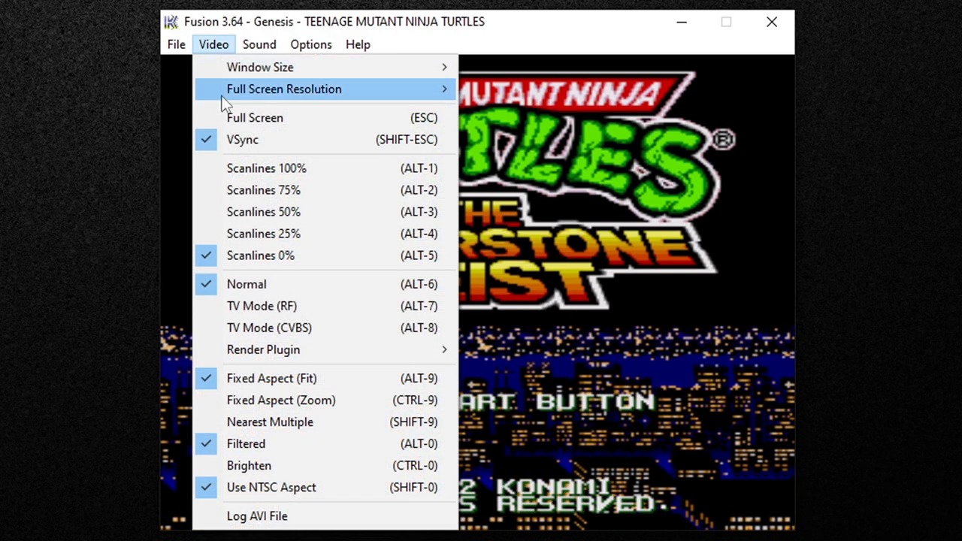